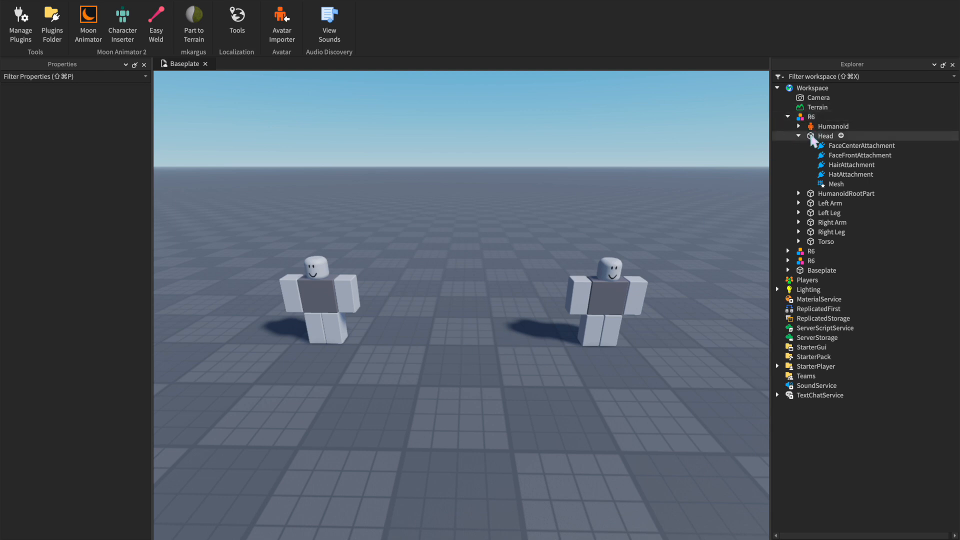
- Insert a Highlight object into the R6 rig from the Explorer
{"action": "left_click", "coordinate": [789, 117]}
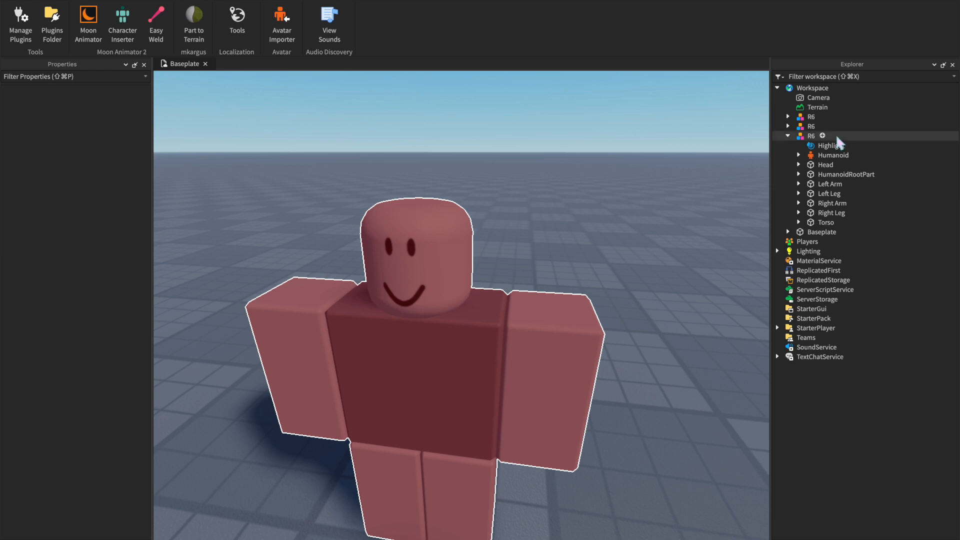
- Select the Highlight under the R6 rig to display its properties
{"action": "left_click", "coordinate": [831, 145]}
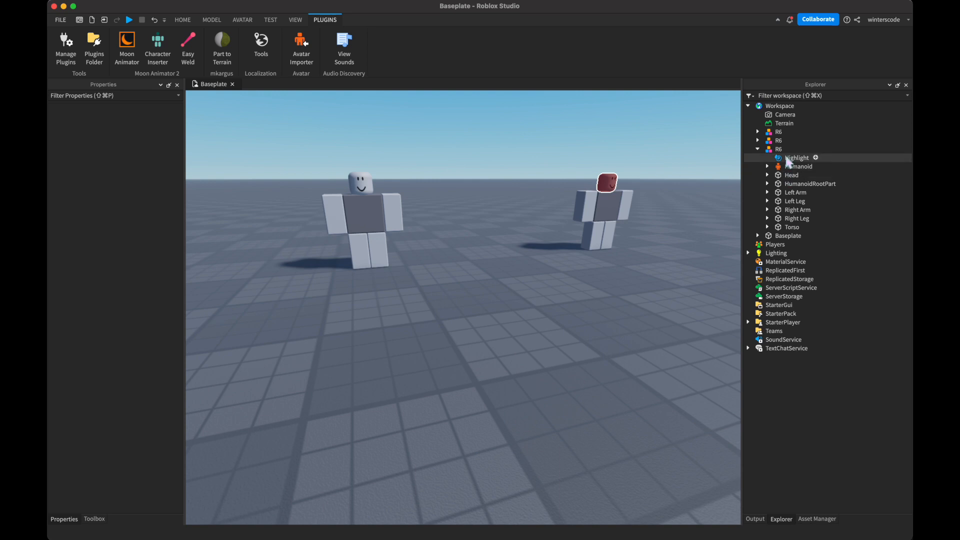
{"action": "left_click", "coordinate": [797, 158]}
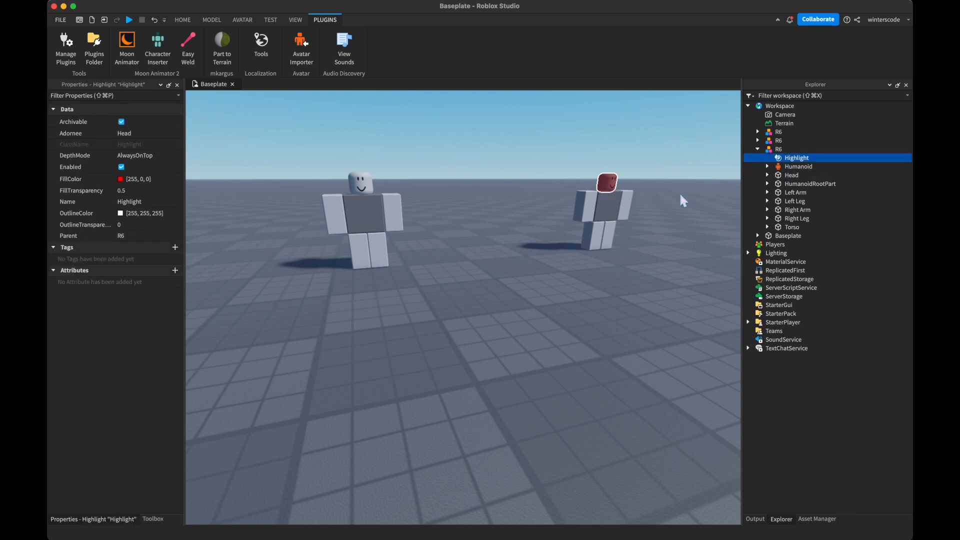
{"action": "mouse_move", "coordinate": [369, 93]}
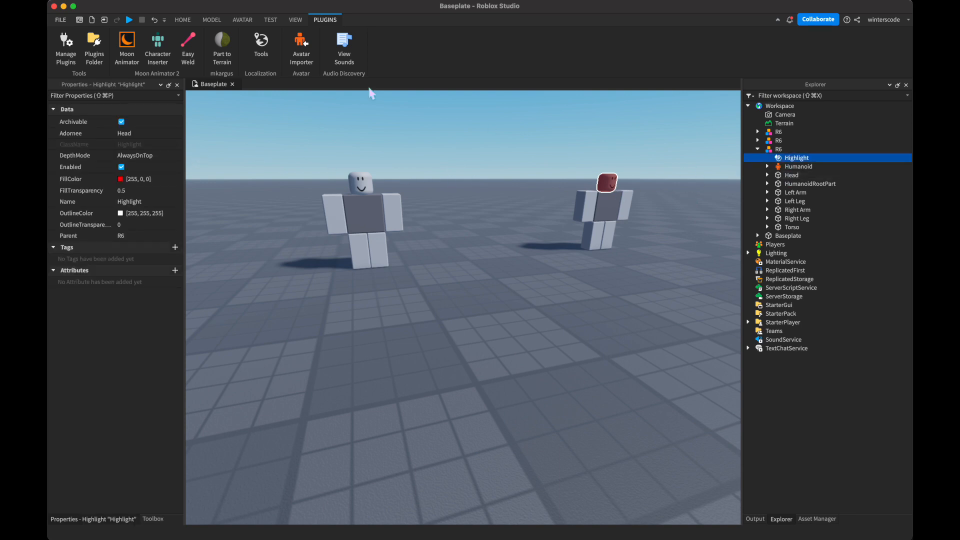
- Clear the Highlight's Adornee, then toggle Enabled off and back on
{"action": "left_click", "coordinate": [149, 133]}
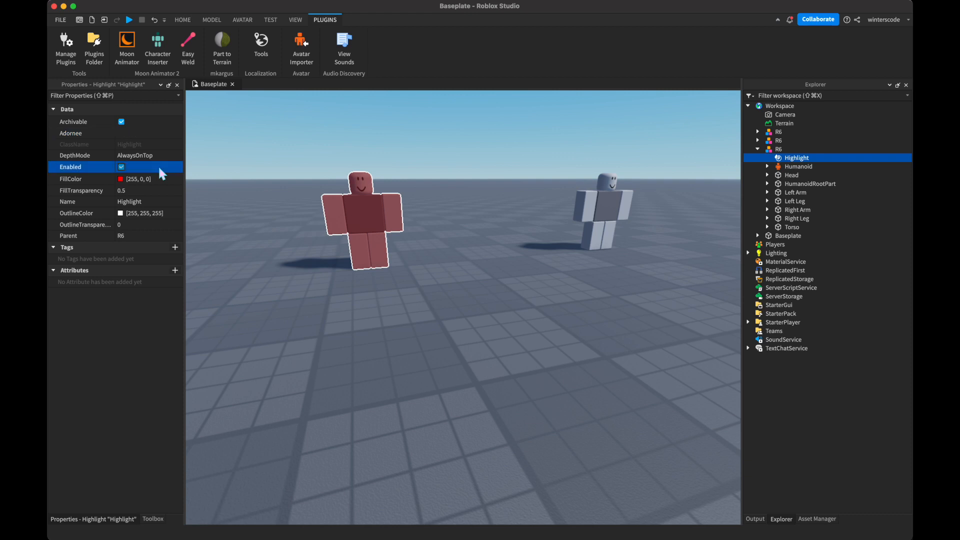
{"action": "left_click", "coordinate": [121, 167]}
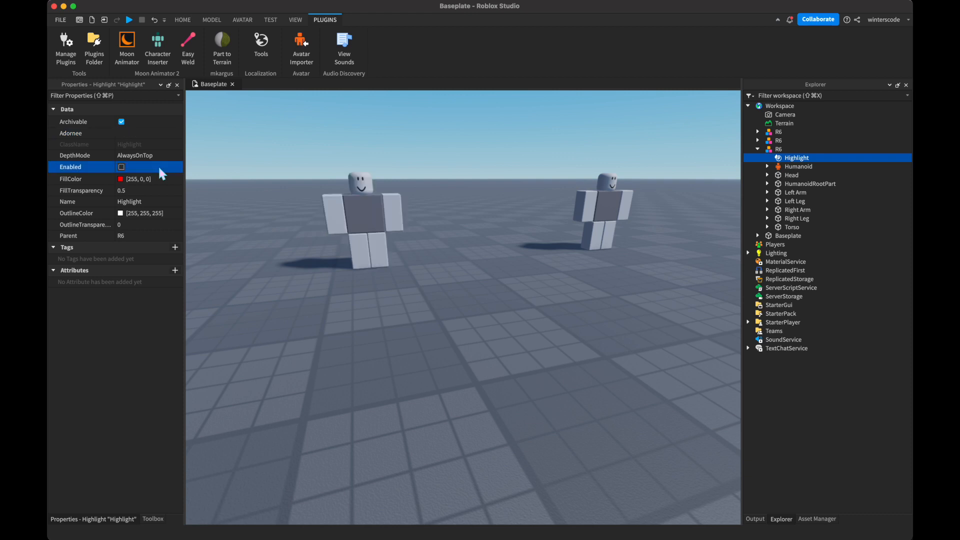
{"action": "left_click", "coordinate": [121, 167]}
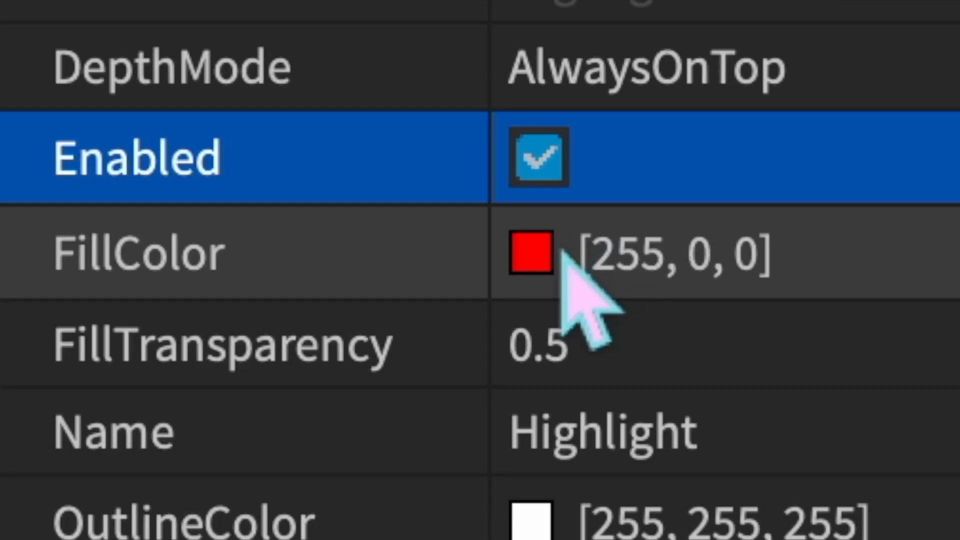
- Set the Highlight FillColor to dark green (0, 128, 0)
{"action": "left_click", "coordinate": [532, 253]}
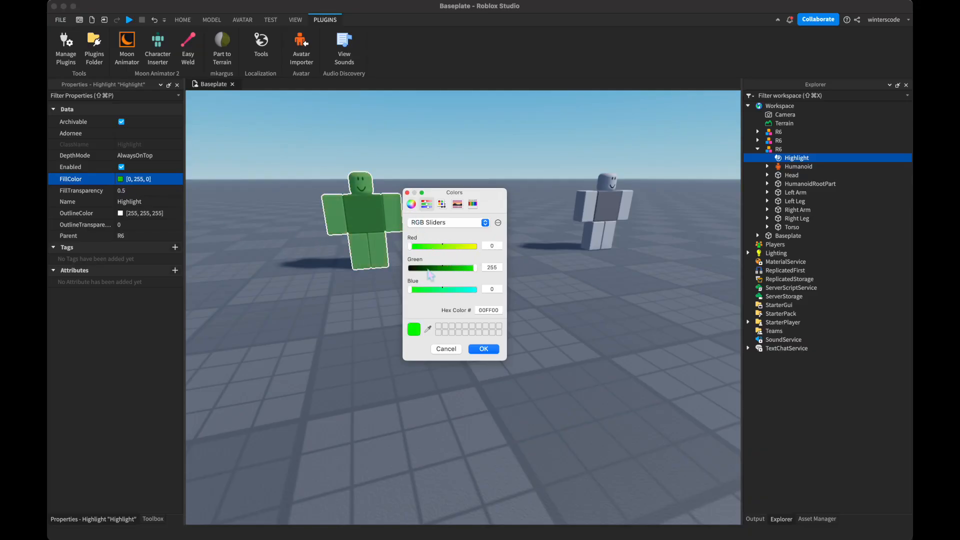
{"action": "left_click_drag", "start_coordinate": [475, 268], "coordinate": [445, 268]}
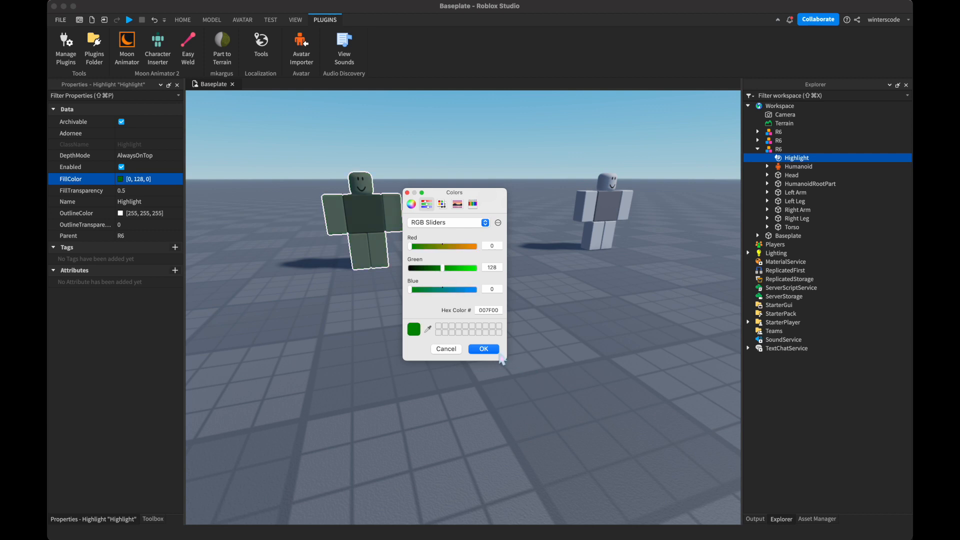
{"action": "left_click", "coordinate": [484, 349]}
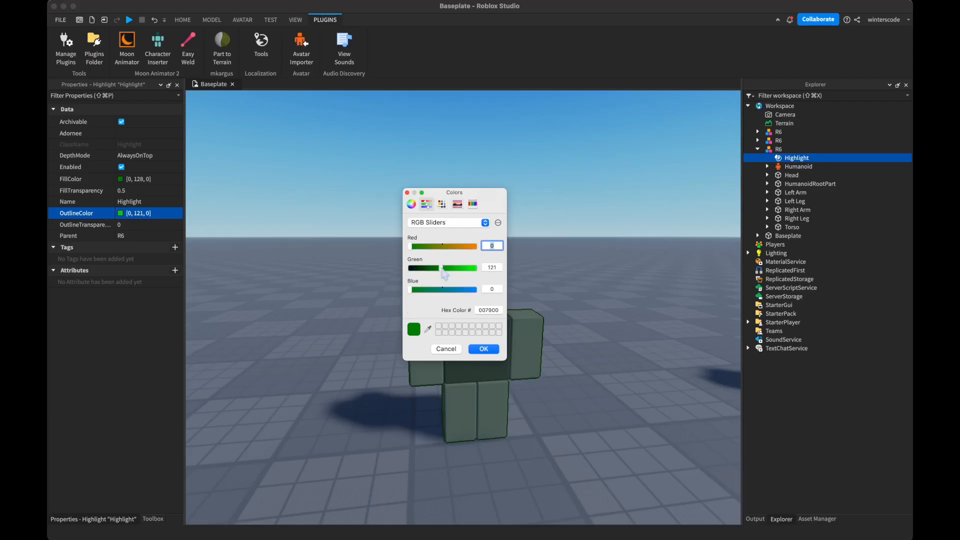
- Set the outline to dark green (0, 121, 0) and insert a block Part
{"action": "left_click_drag", "start_coordinate": [444, 268], "coordinate": [462, 268]}
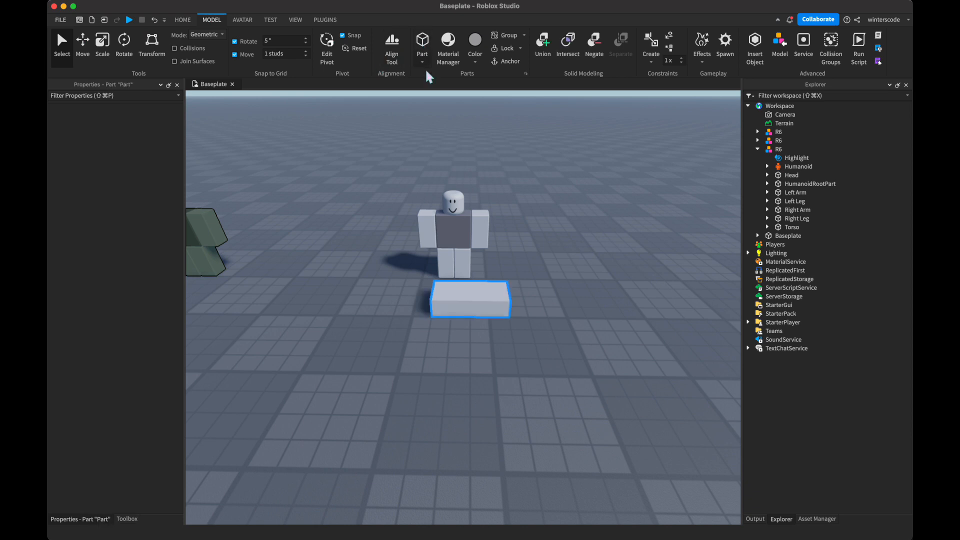
{"action": "left_click", "coordinate": [102, 43]}
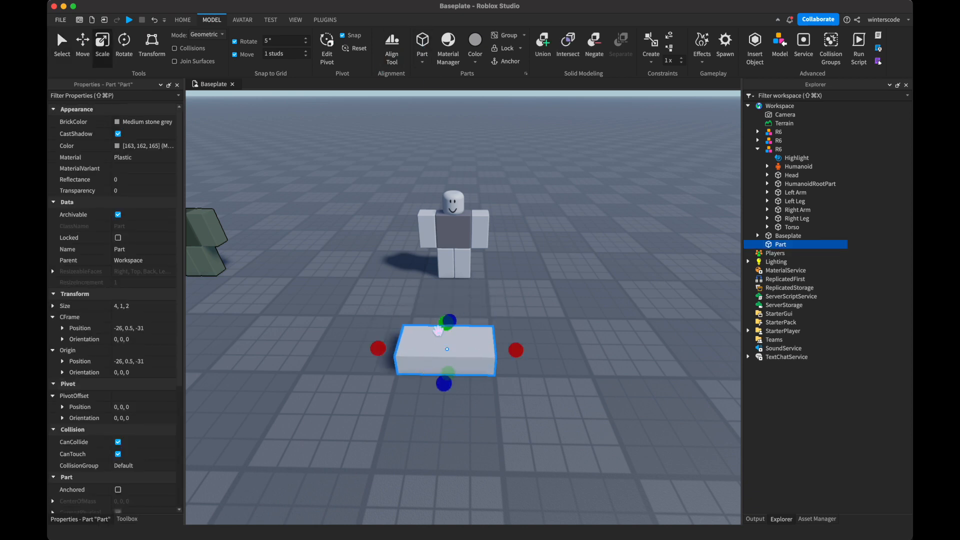